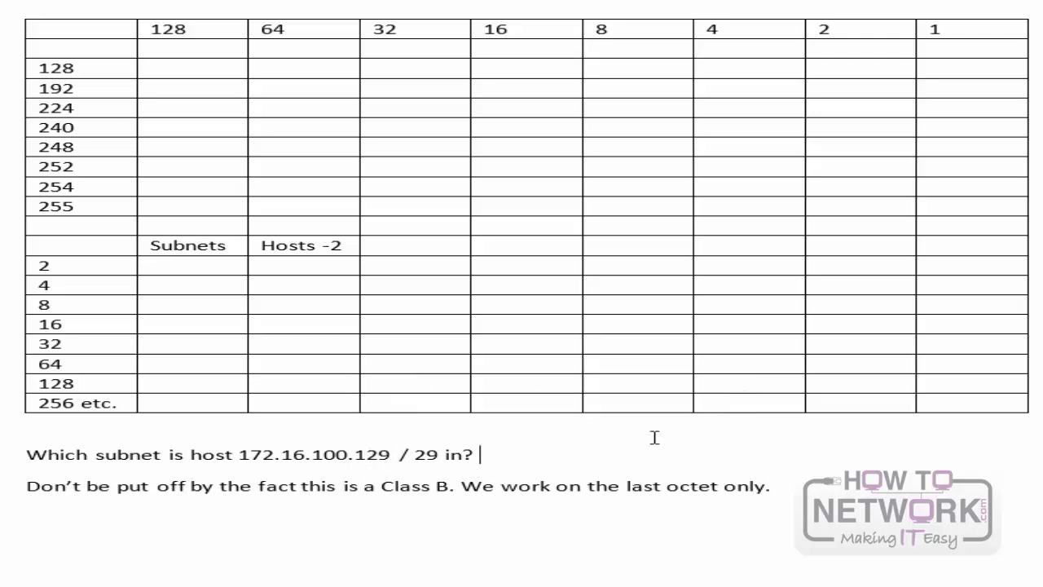
Answer the subnetting question with the mask 255.255.255.248
type("2")
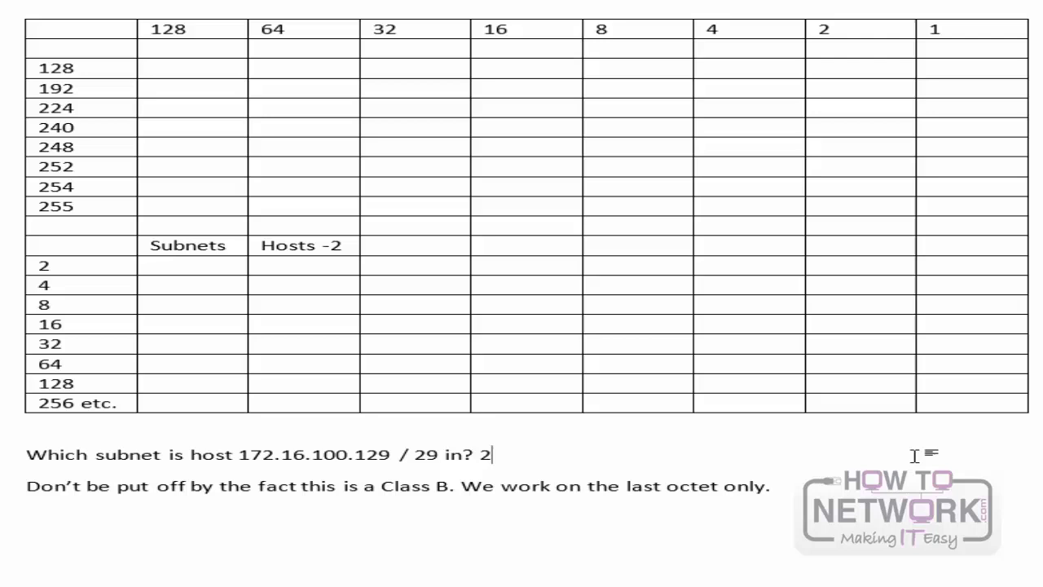
type("55.255.255")
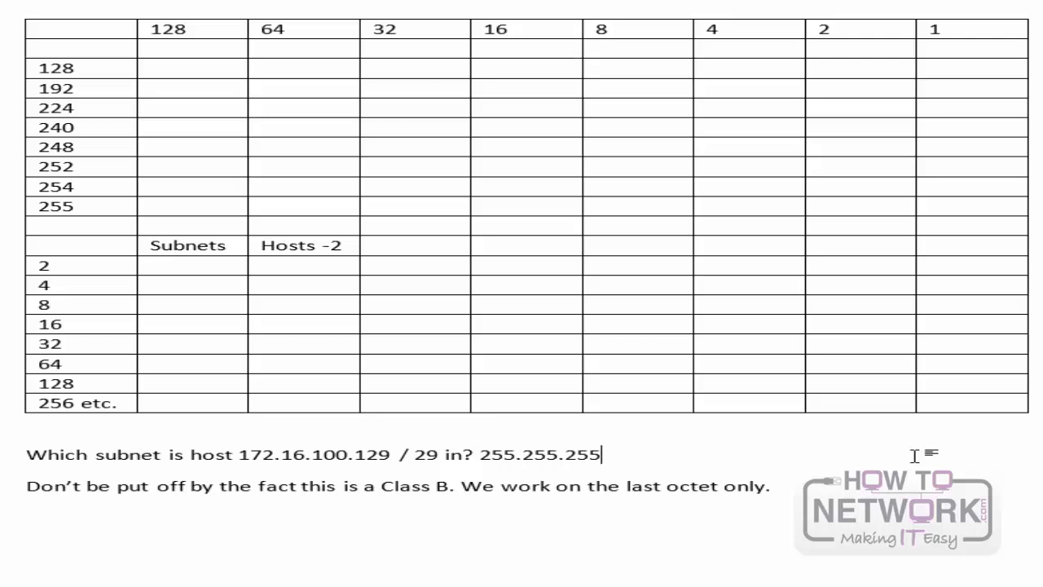
type("?")
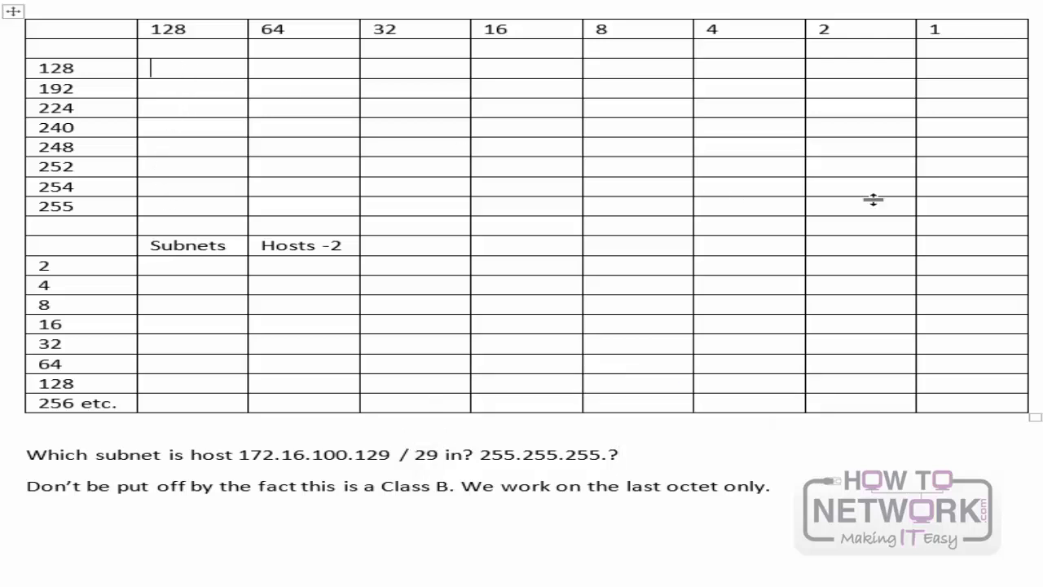
Paste red ticks beside mask values 128–248 and under bit values 128 to 8
key("ctrl+v")
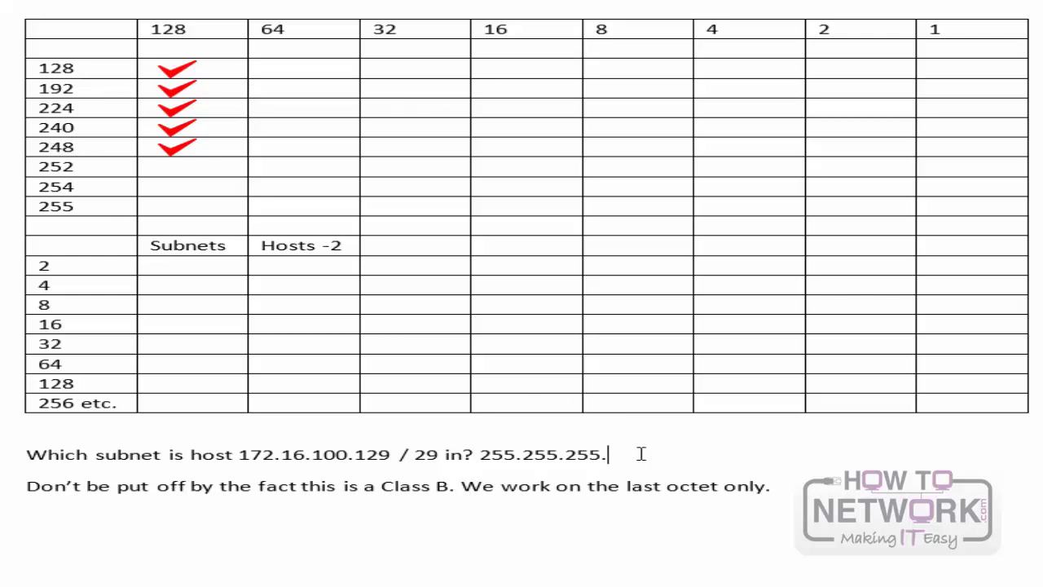
type("248")
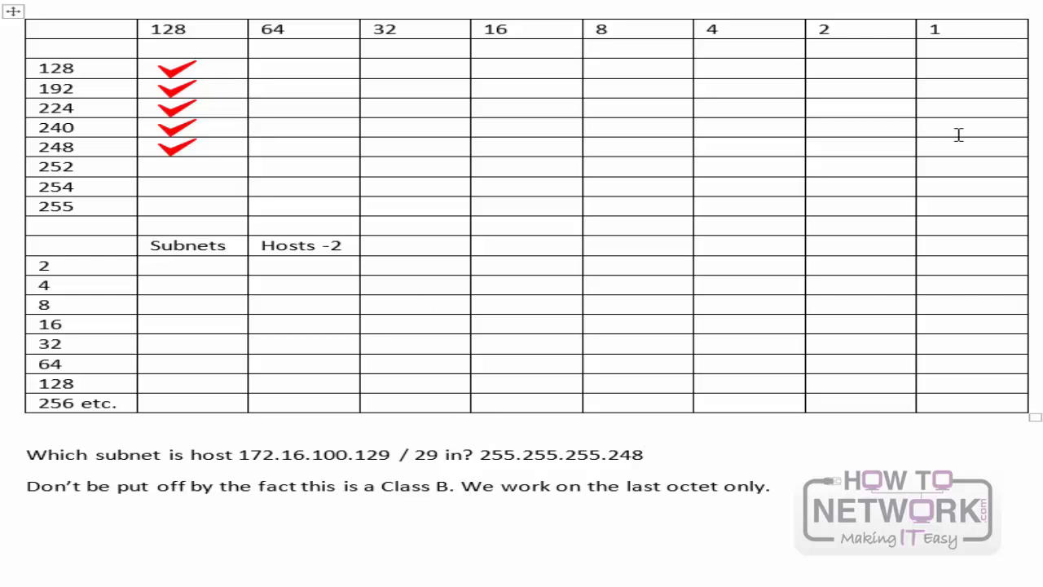
key("ctrl+v")
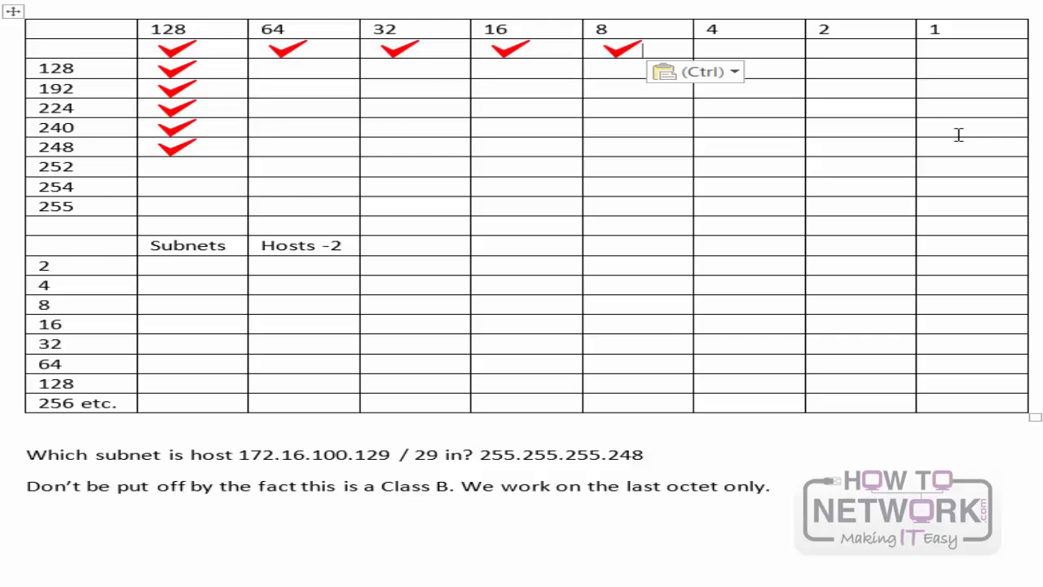
mouse_move(712, 436)
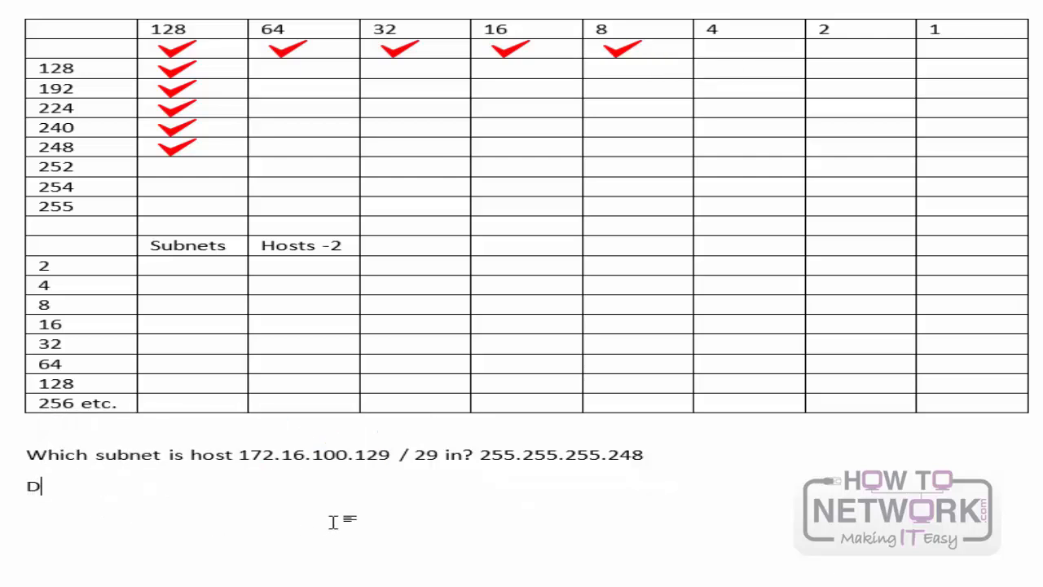
Type the note that subnets go up in increments of 8, then select it for deletion
type("Subnets go up in incr")
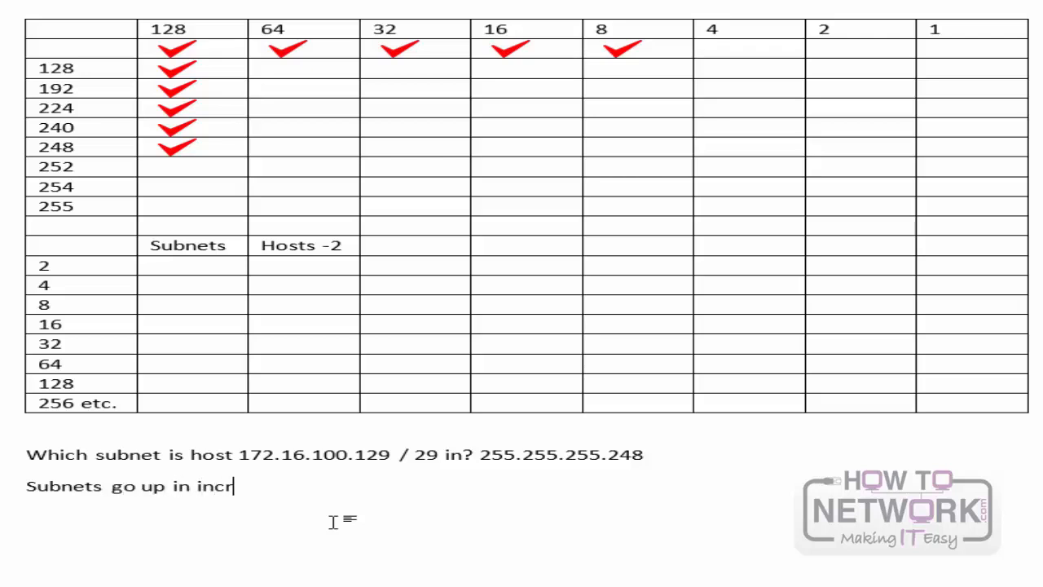
type("e")
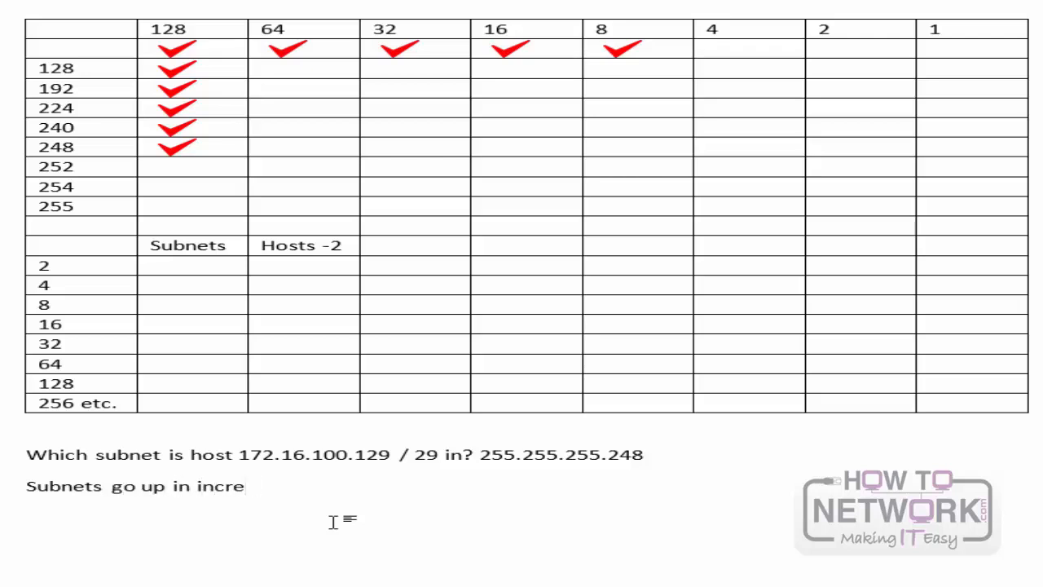
type("ments of")
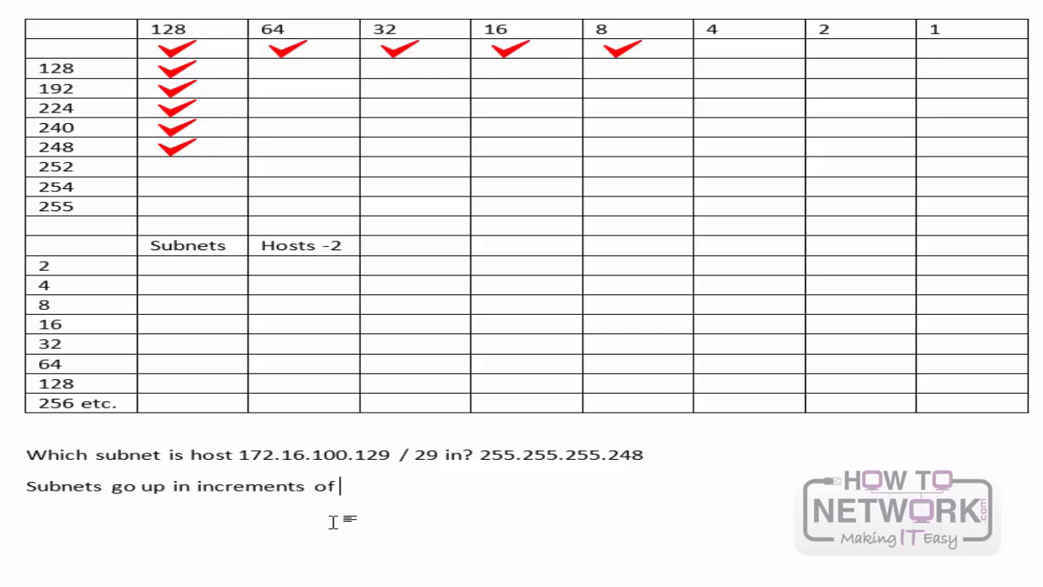
type("8 starting at")
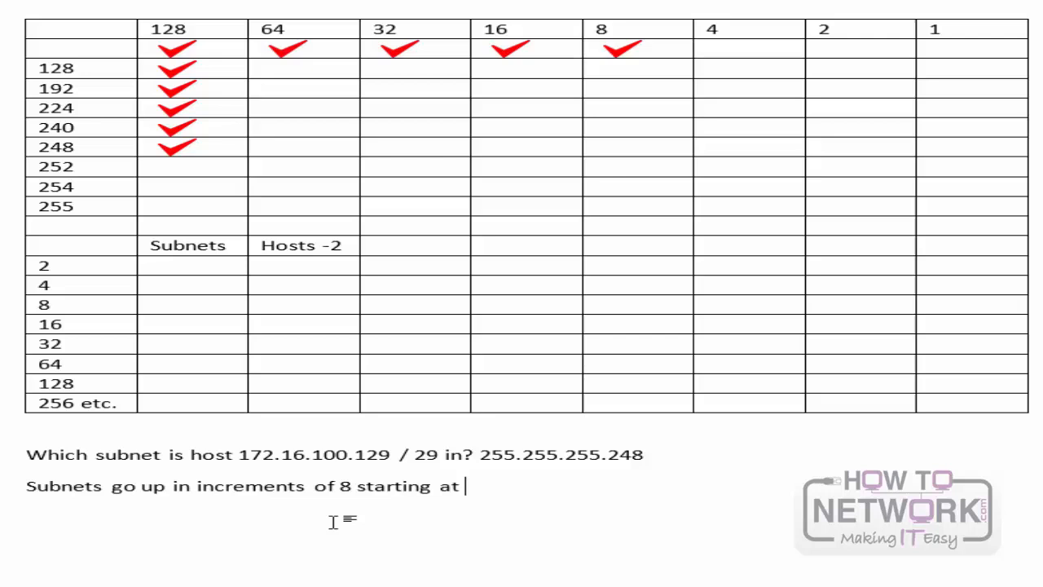
type("0.")
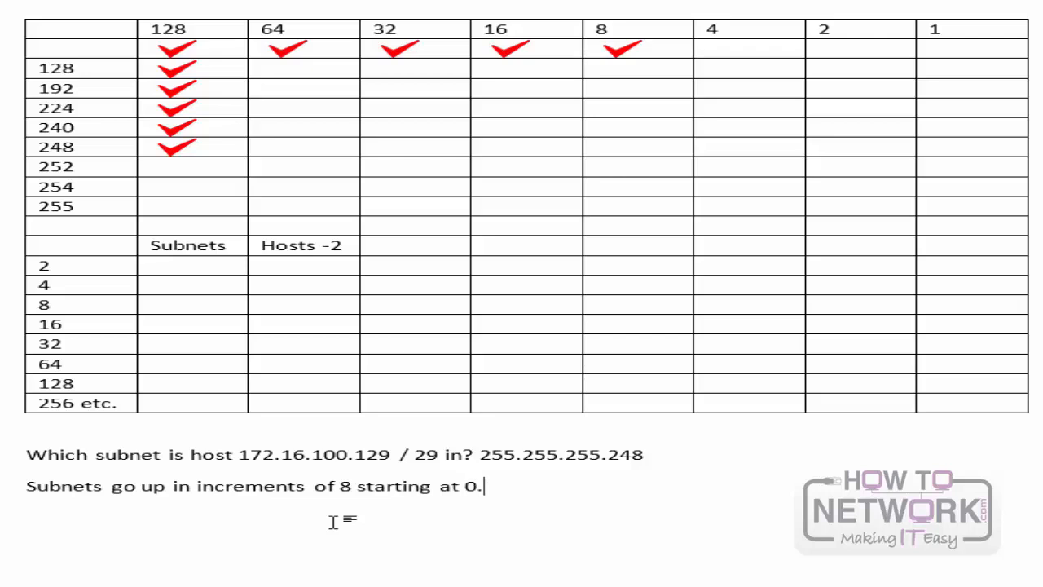
type("This will take too long")
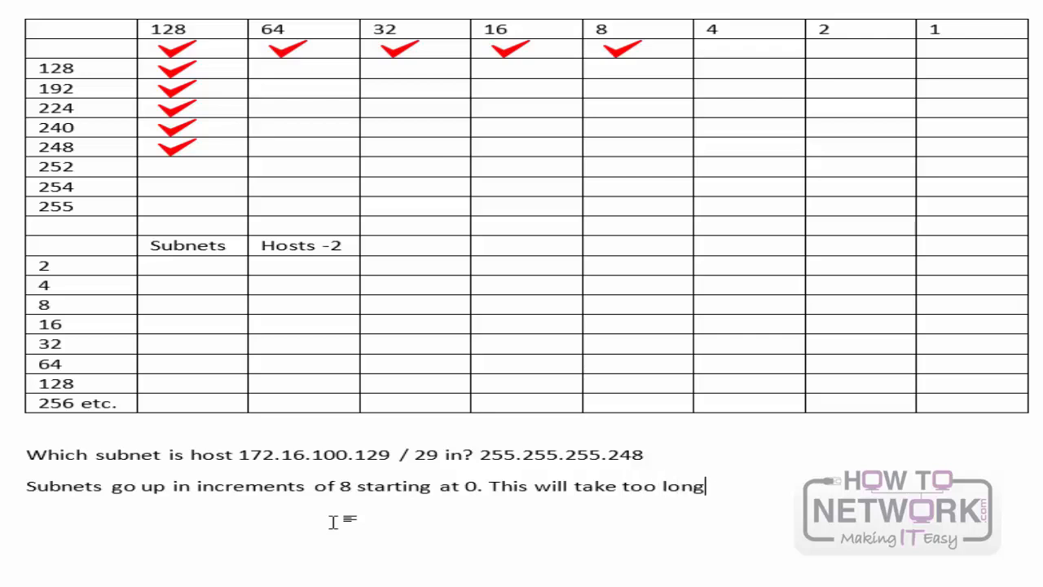
type("so jump")
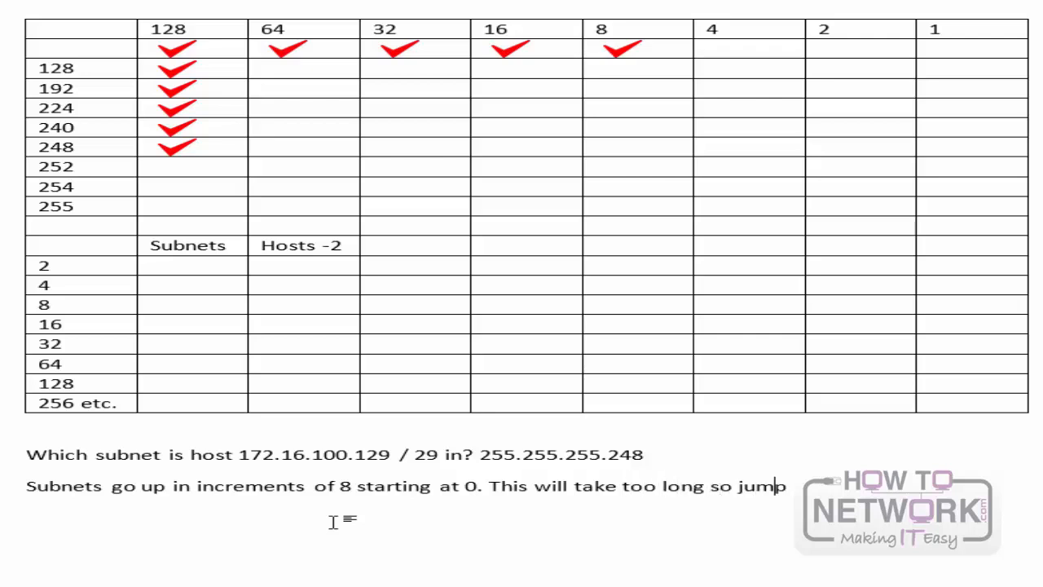
type("up octet")
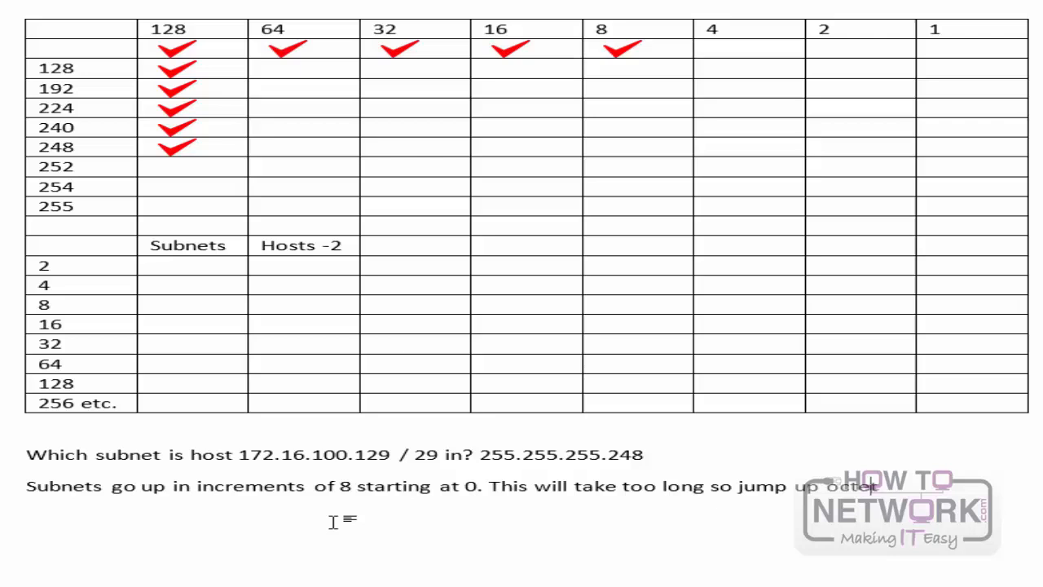
type("s!!")
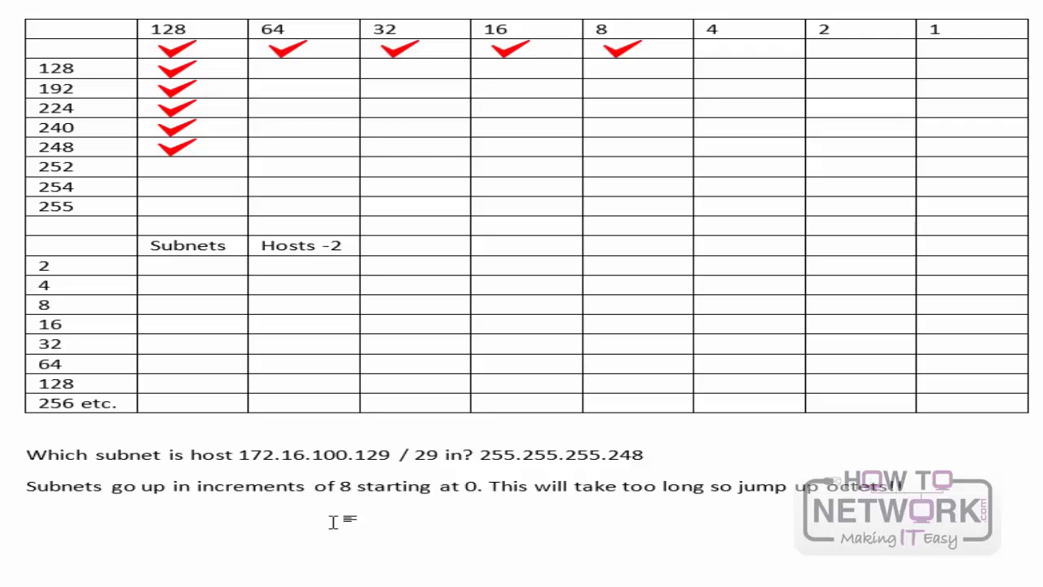
left_click_drag(489, 486, 897, 486)
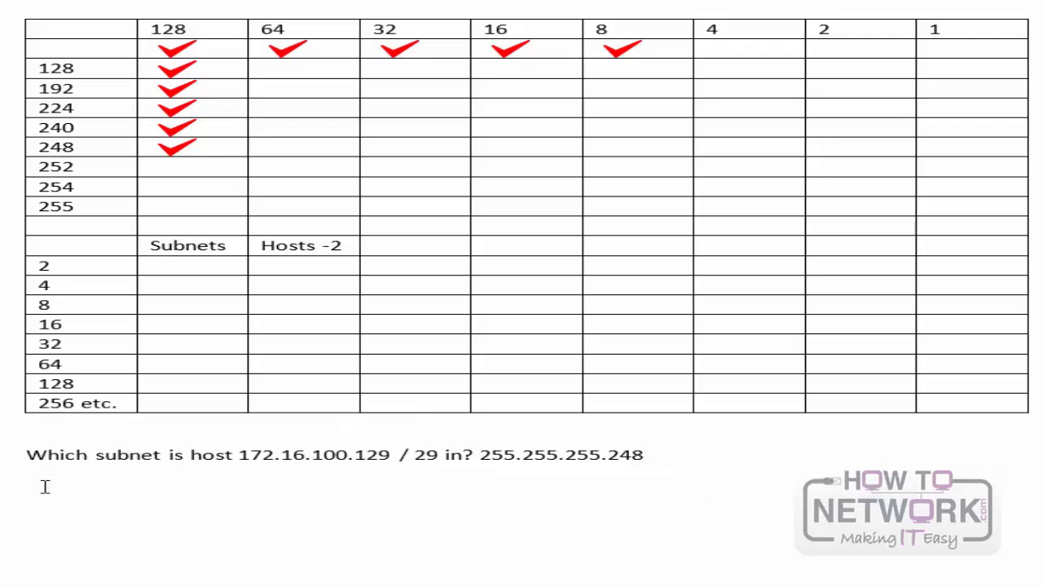
Start the subnet list with 172.16.100.0 and 172.16.100.8 on separate lines
left_click(28, 485)
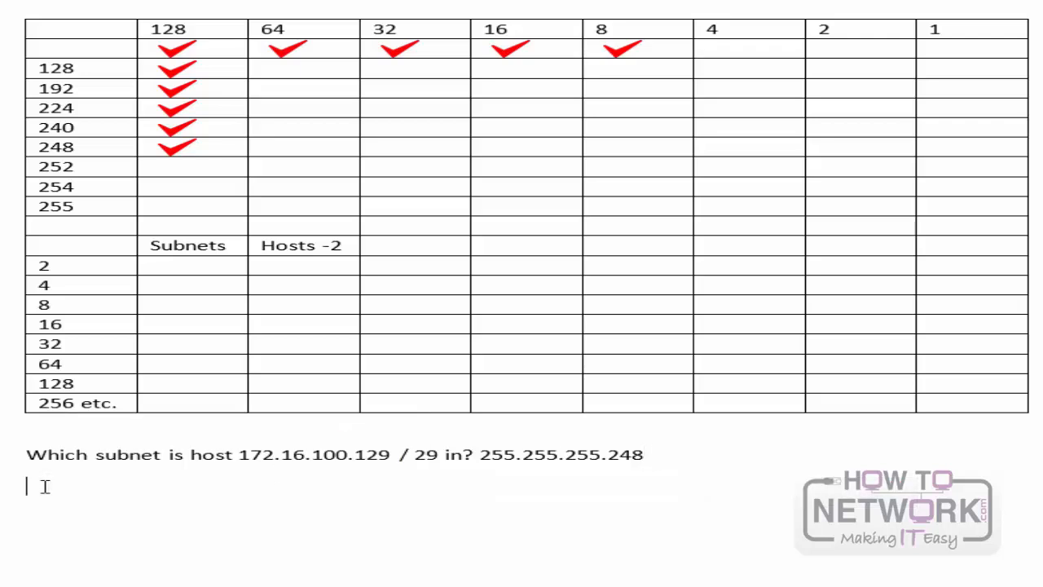
type("17")
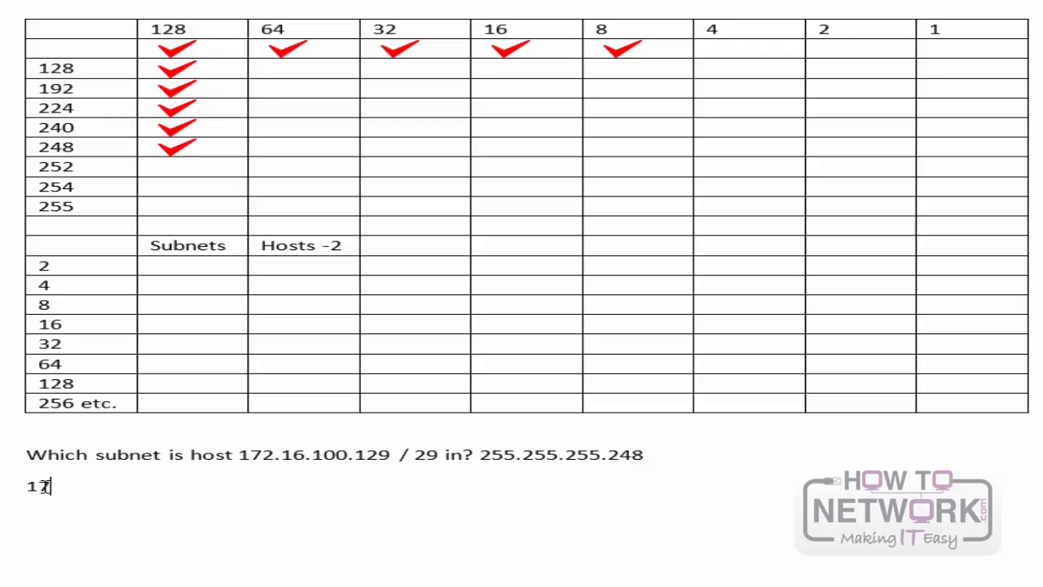
type("2.16.")
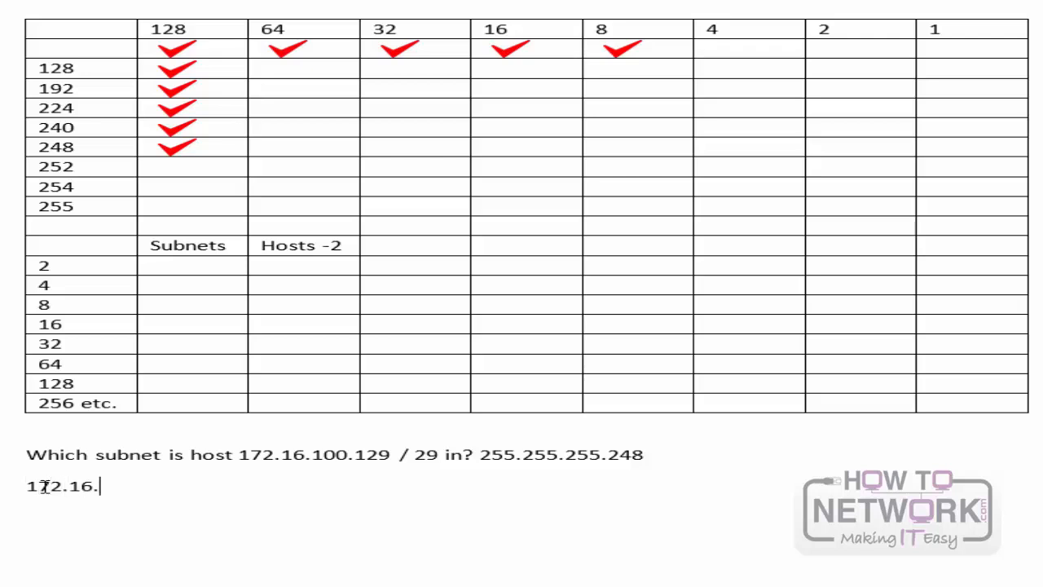
type("100")
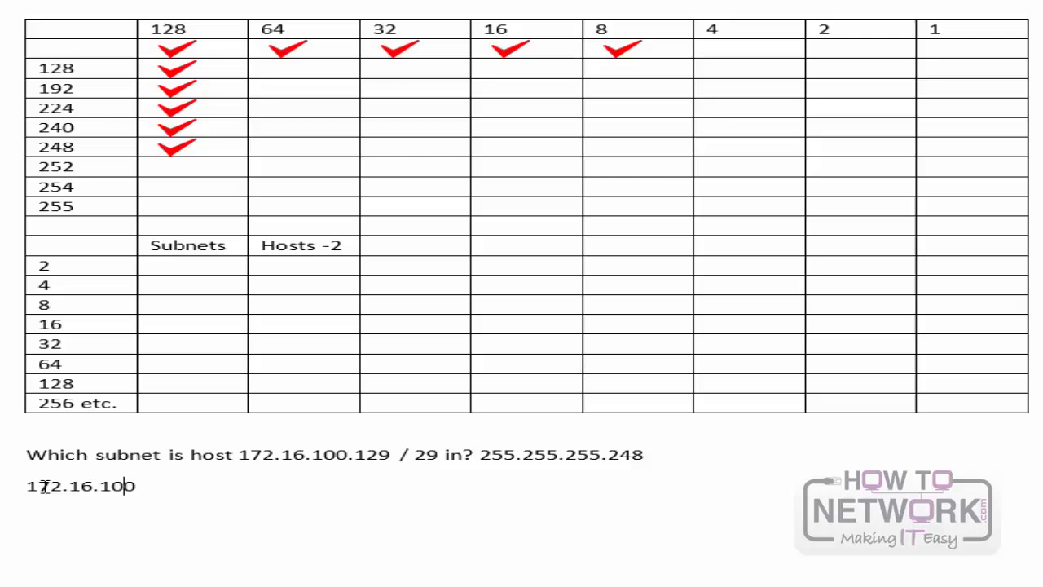
type(".0")
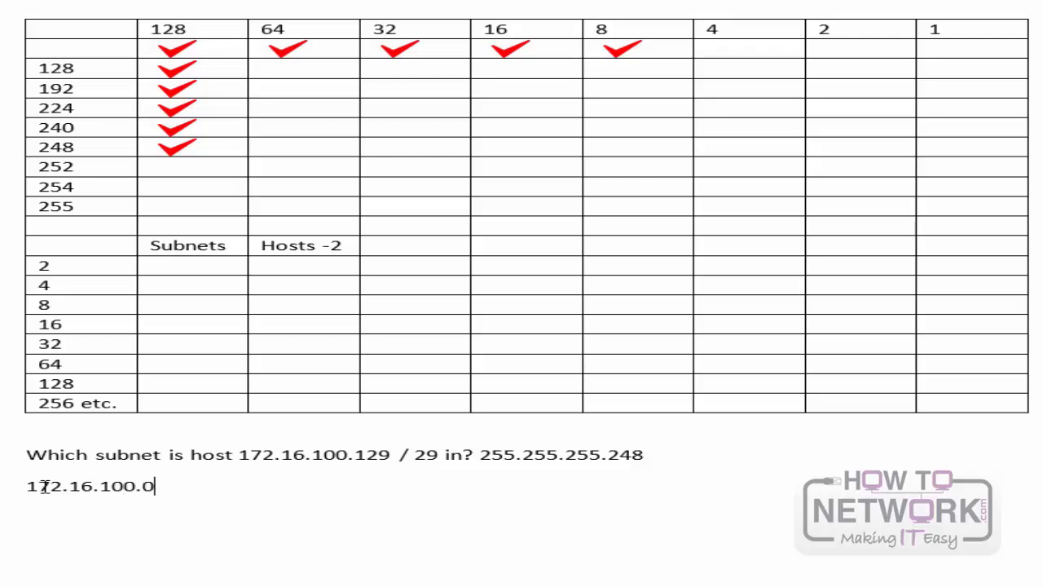
type("1")
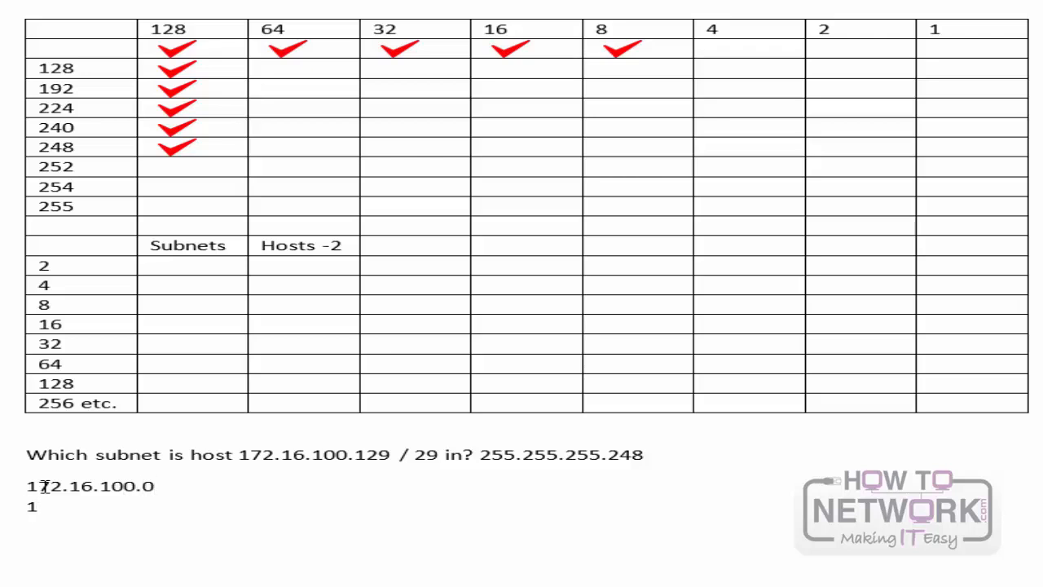
type("172.16.100.8")
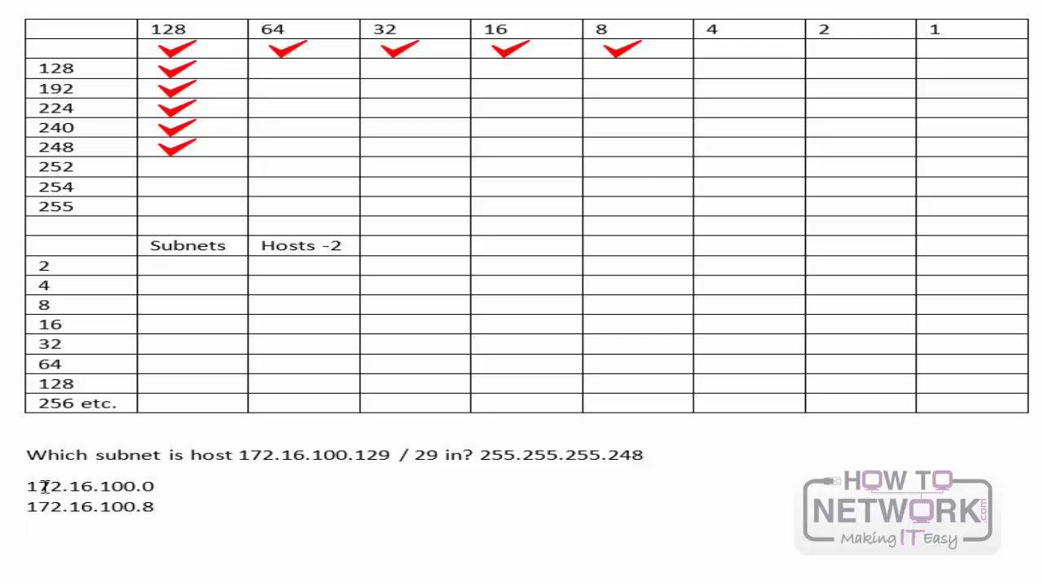
Add 172.16.100.80 and 172.16.100.120, deleting the temporary 'add 40' note
type("172.1")
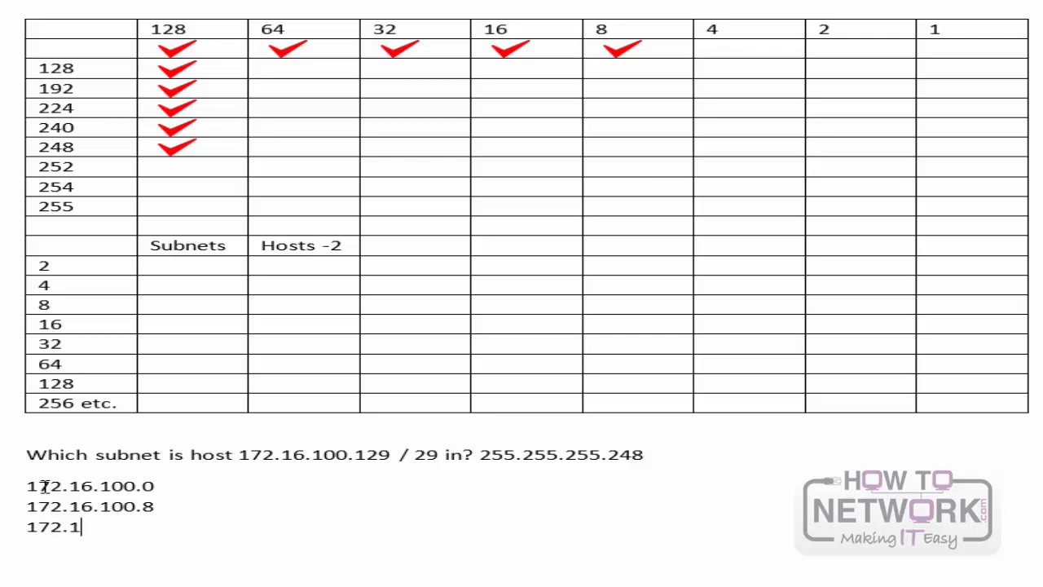
type("6.100.80")
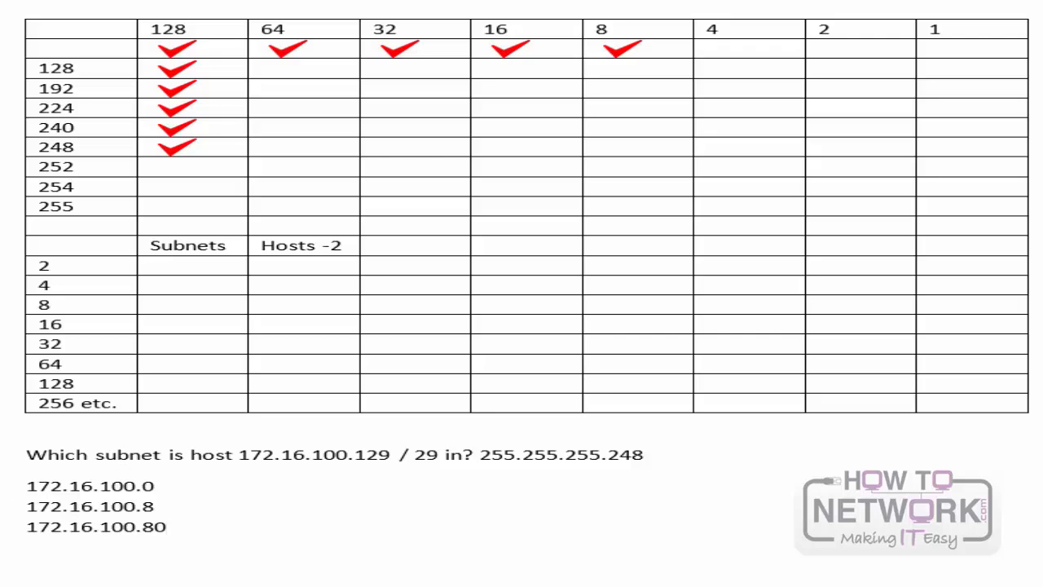
type("172.168")
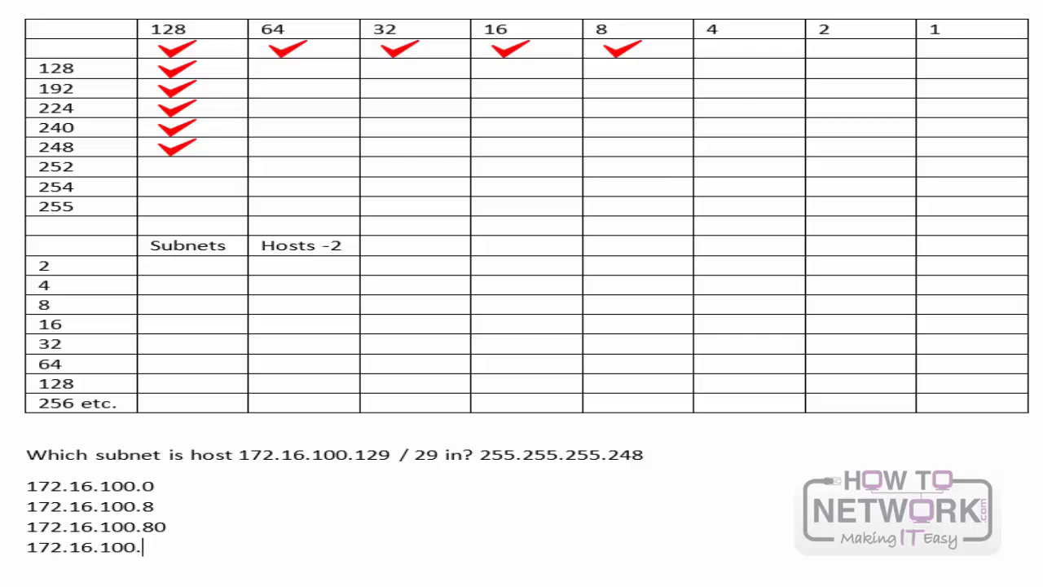
type("120 (")
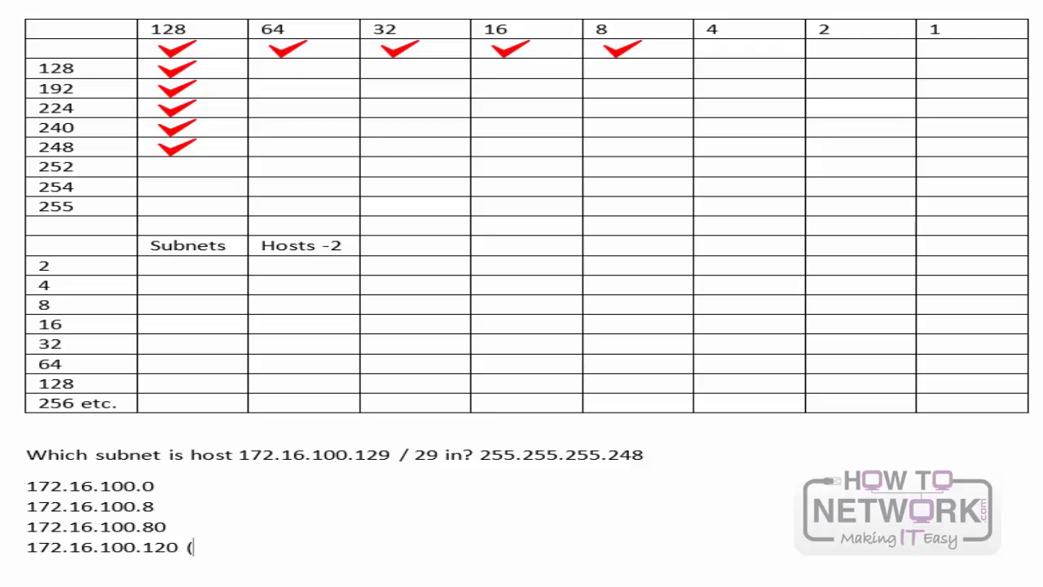
type("add 40 to the last")
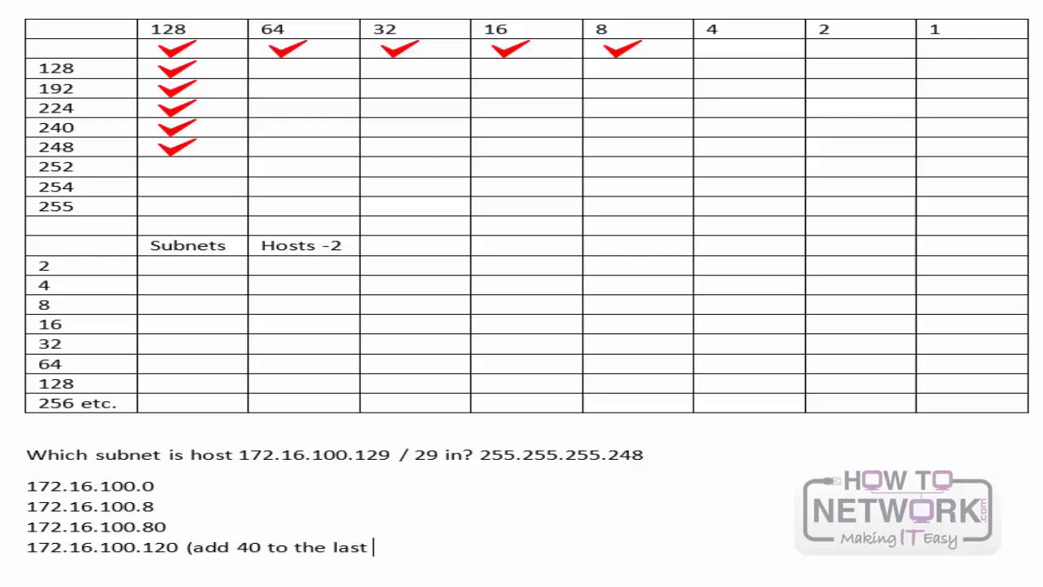
type("subne")
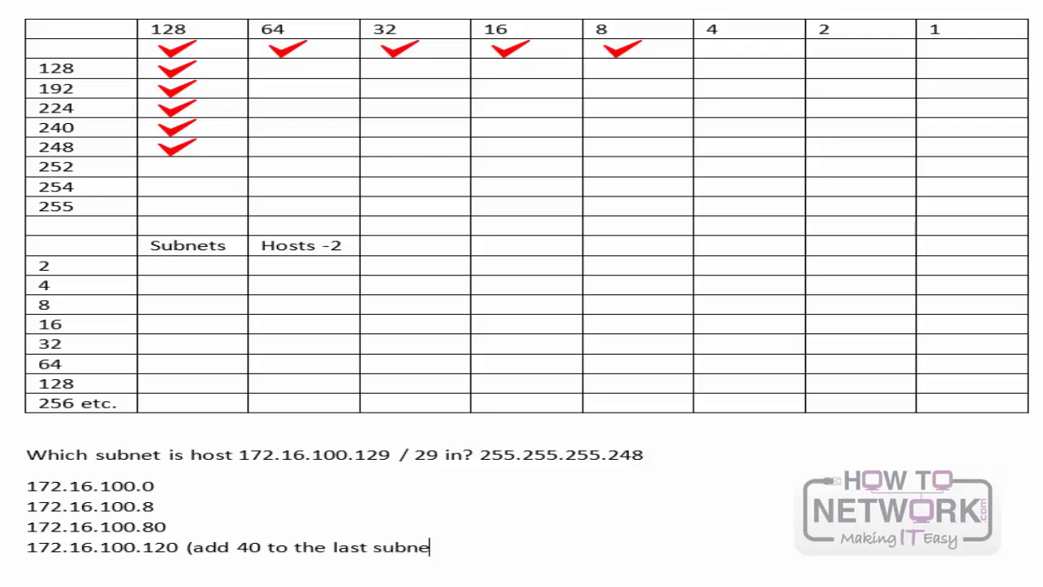
type("t)")
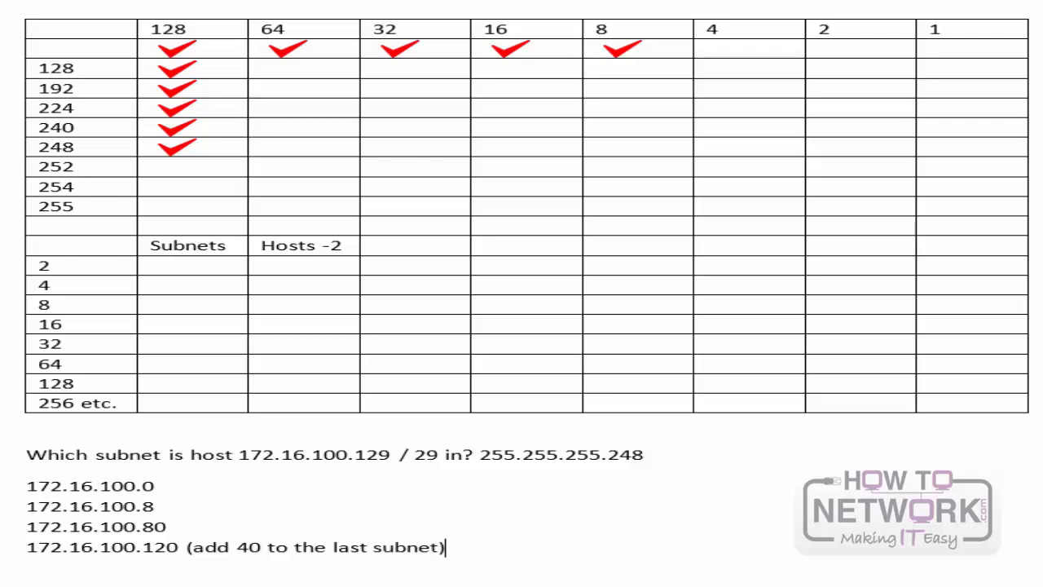
key("BackSpace")
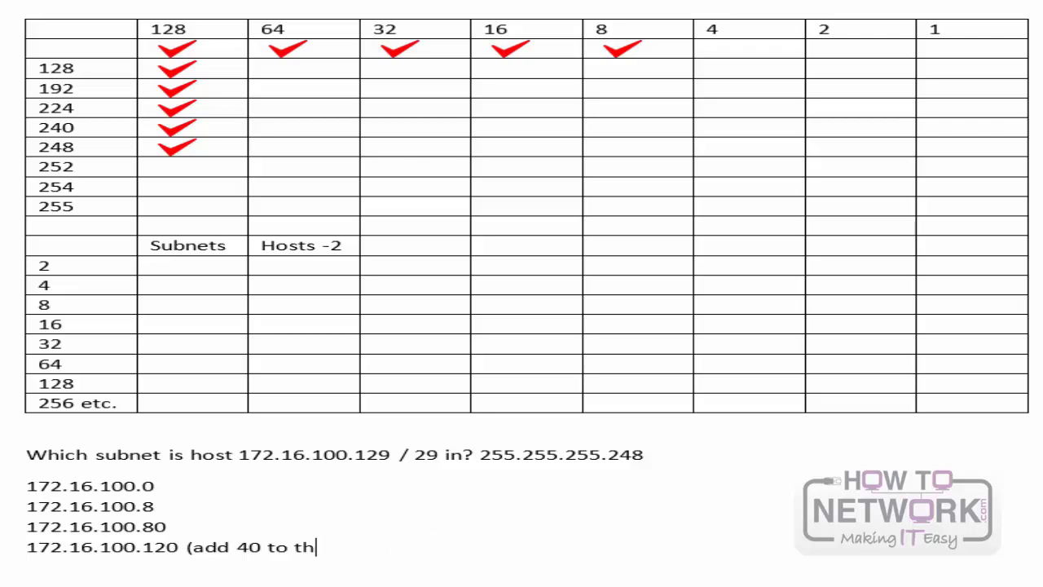
key("BackSpace")
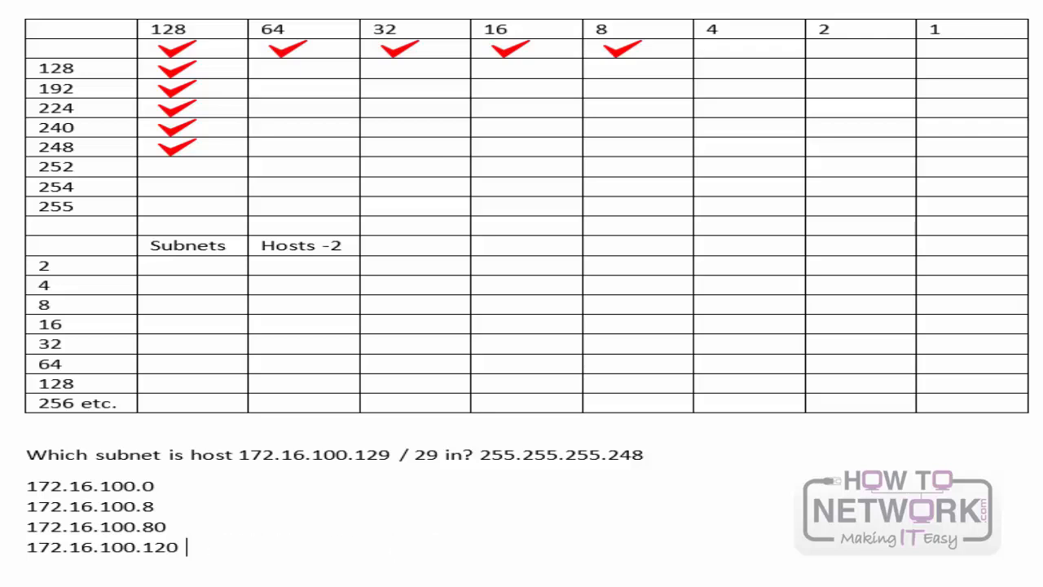
key("enter")
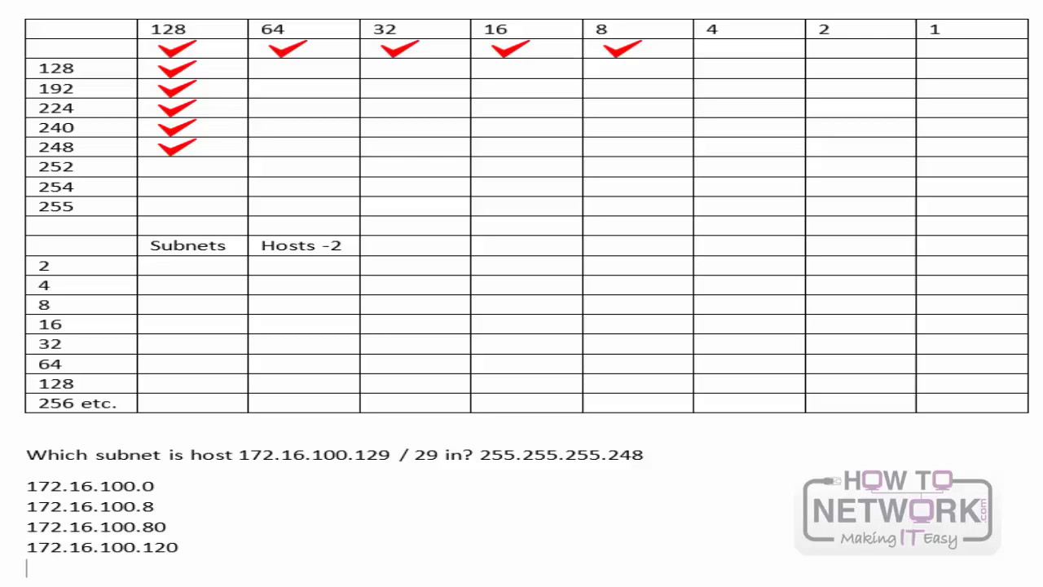
Add 172.16.100.128 and 172.16.100.136 to the list and select .128 to colour red
type("172.16.1")
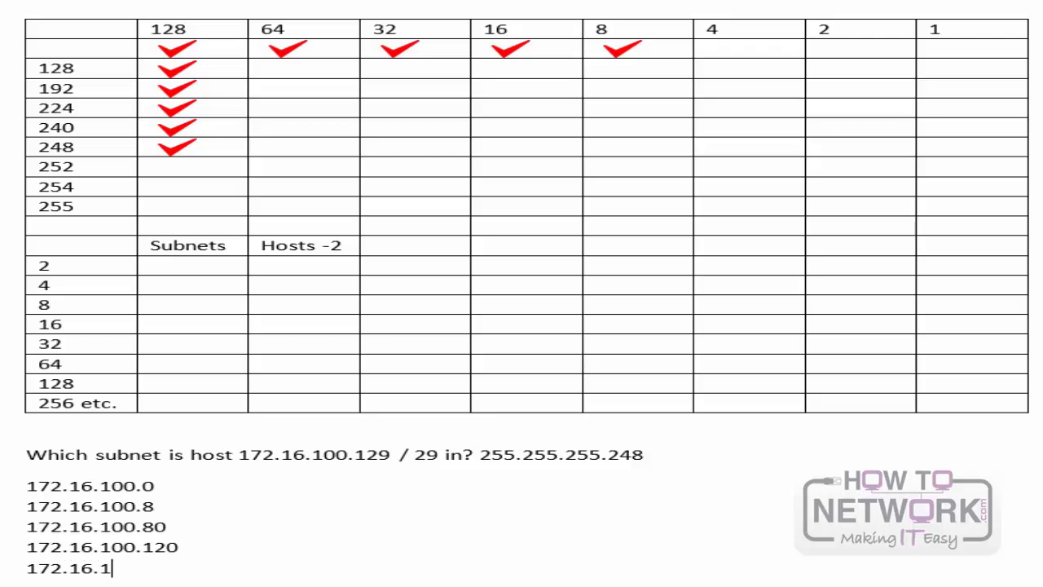
type("00.128")
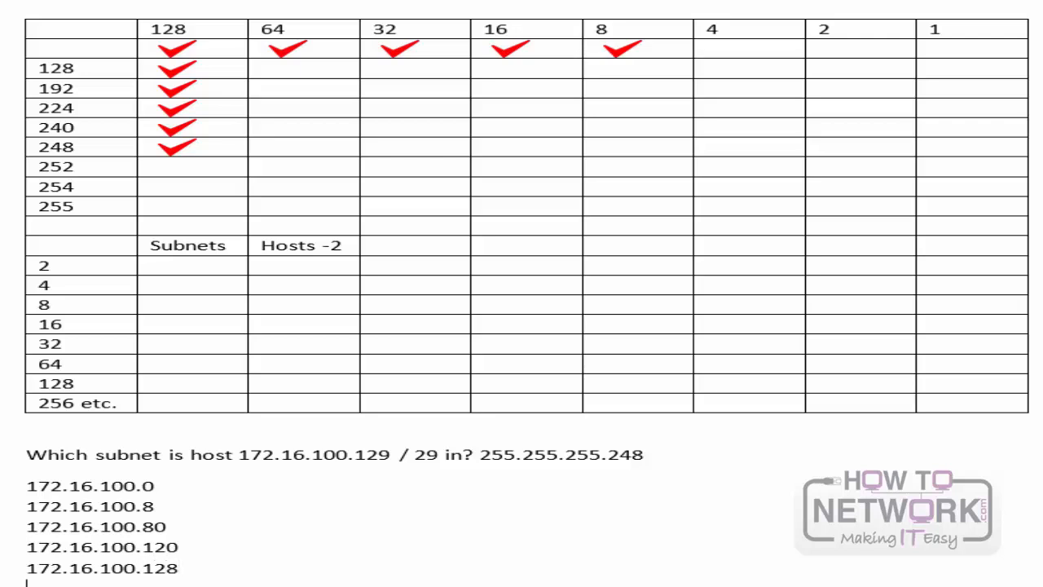
scroll("down", 3)
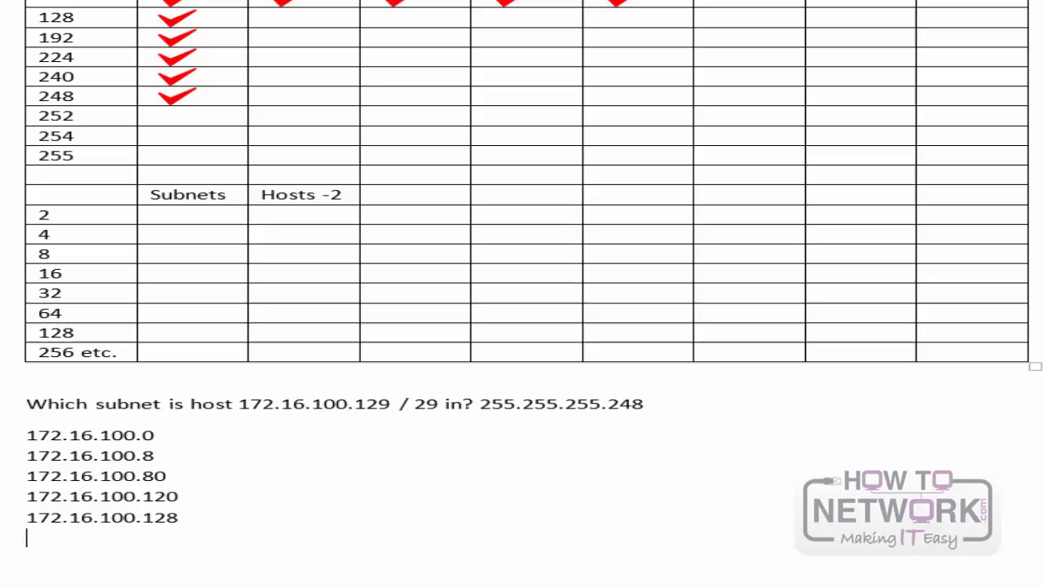
type("172.")
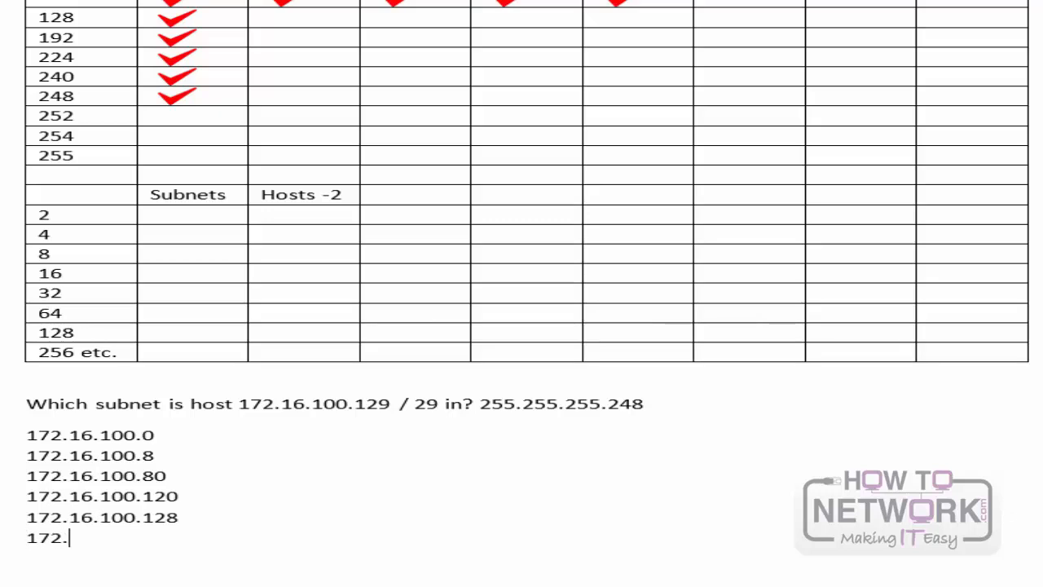
type("16.100.")
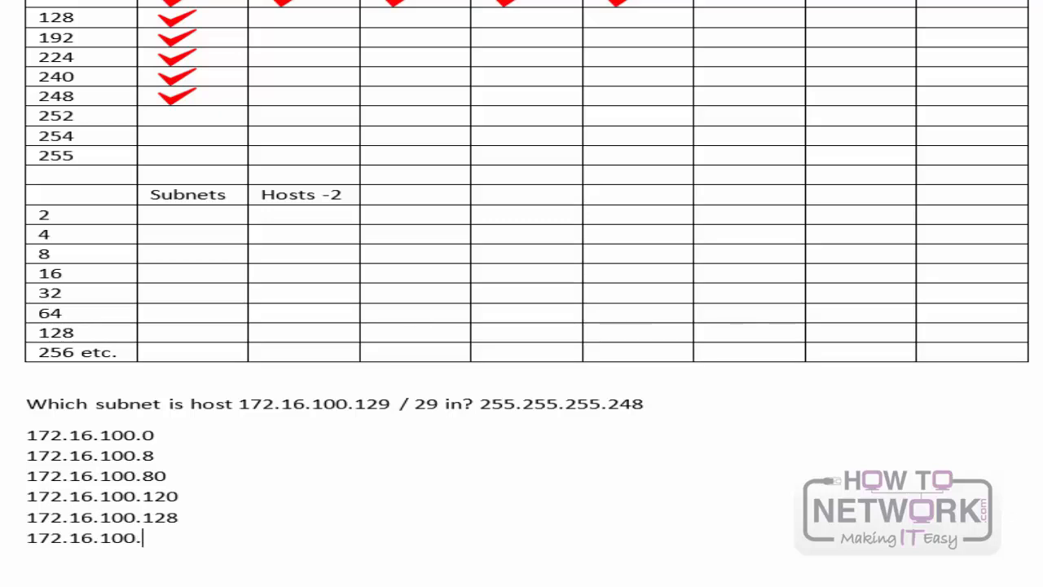
type("136")
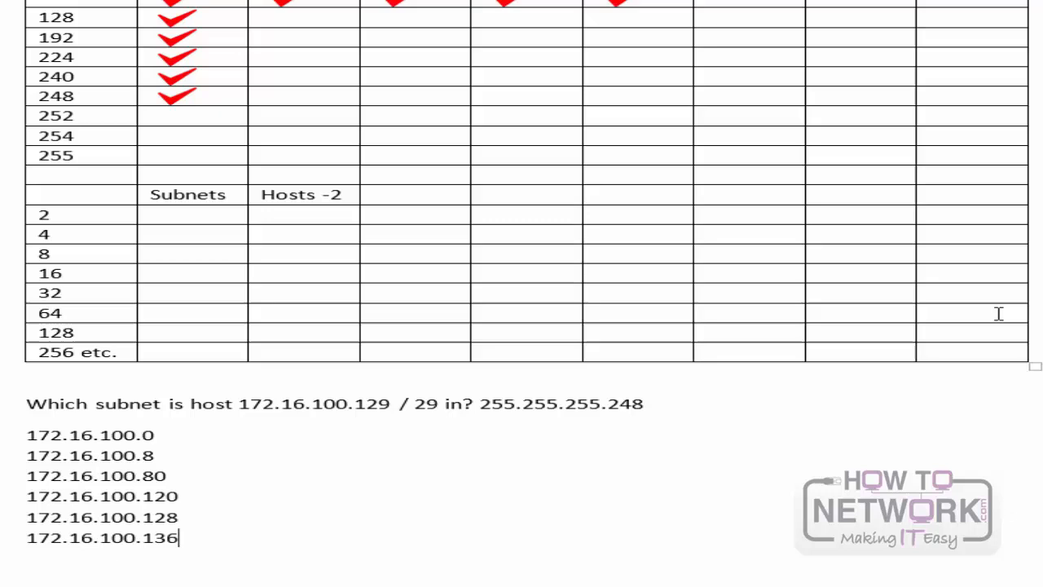
double_click(122, 517)
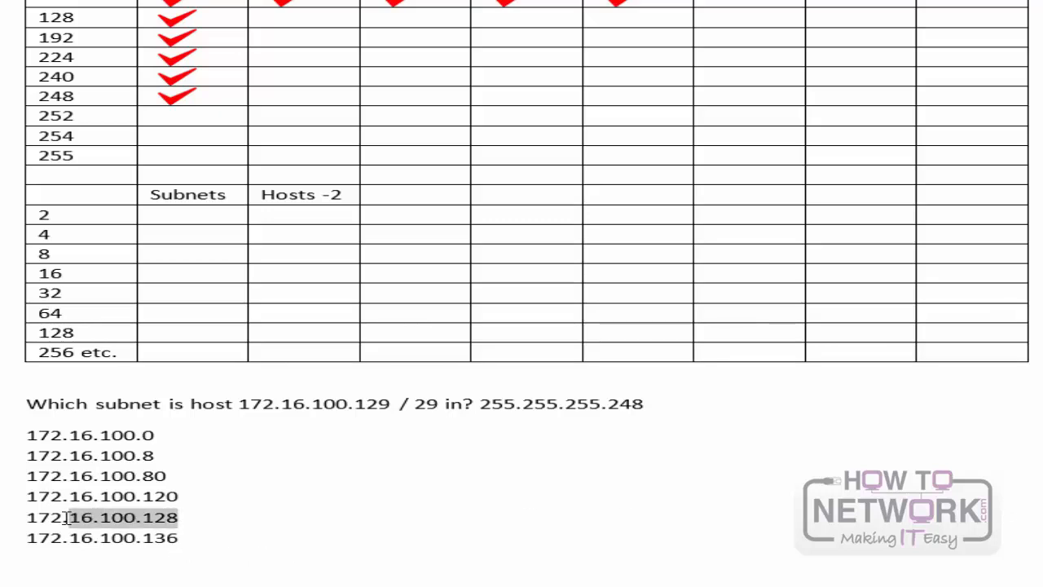
double_click(101, 516)
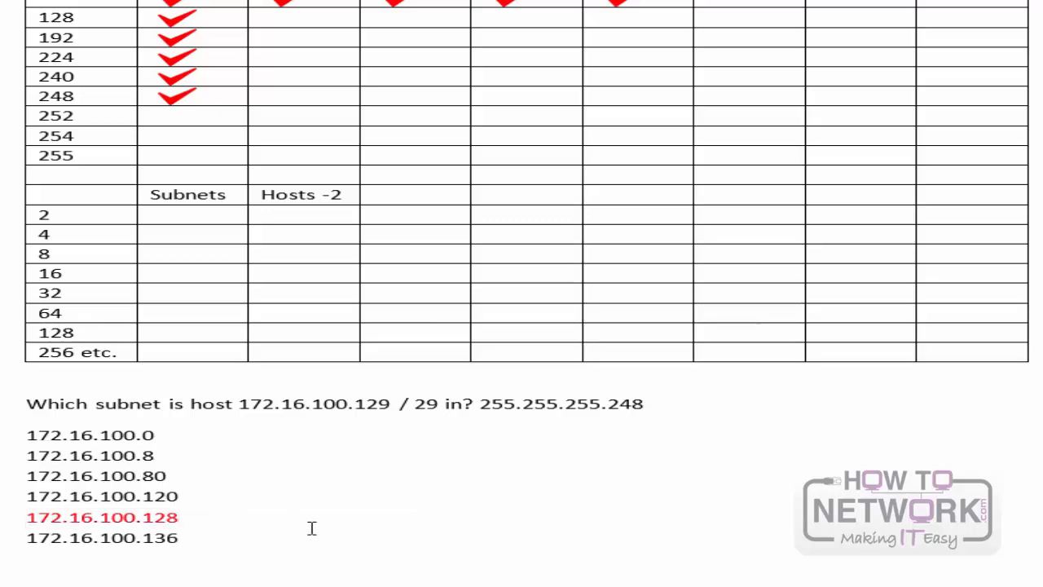
Type 'First host 129 Last host 134 and Broadcast 135' after 172.16.100.128
type("First host")
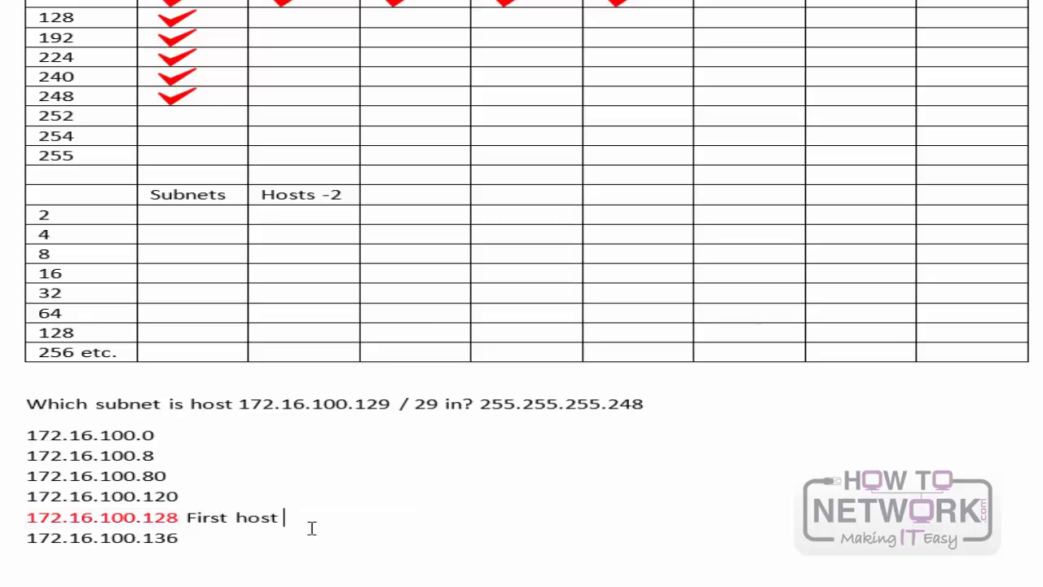
type("129")
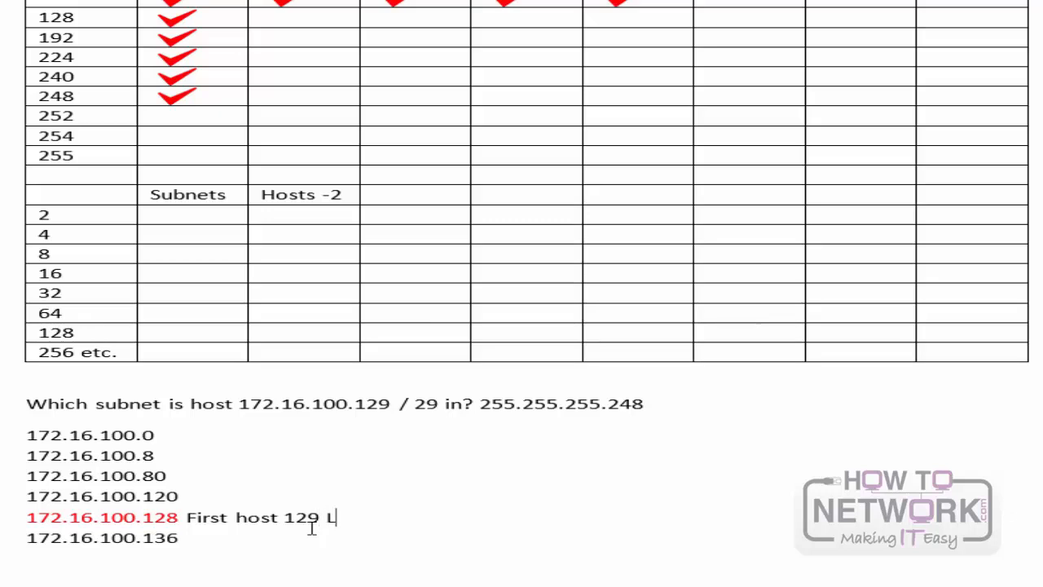
type("Last host 134 and")
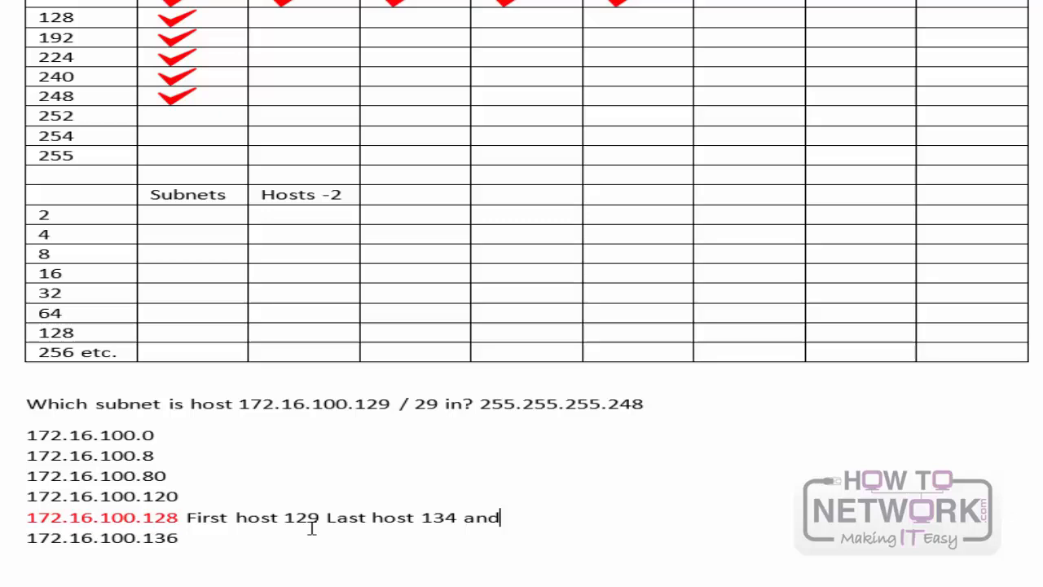
type("Broadcast 1")
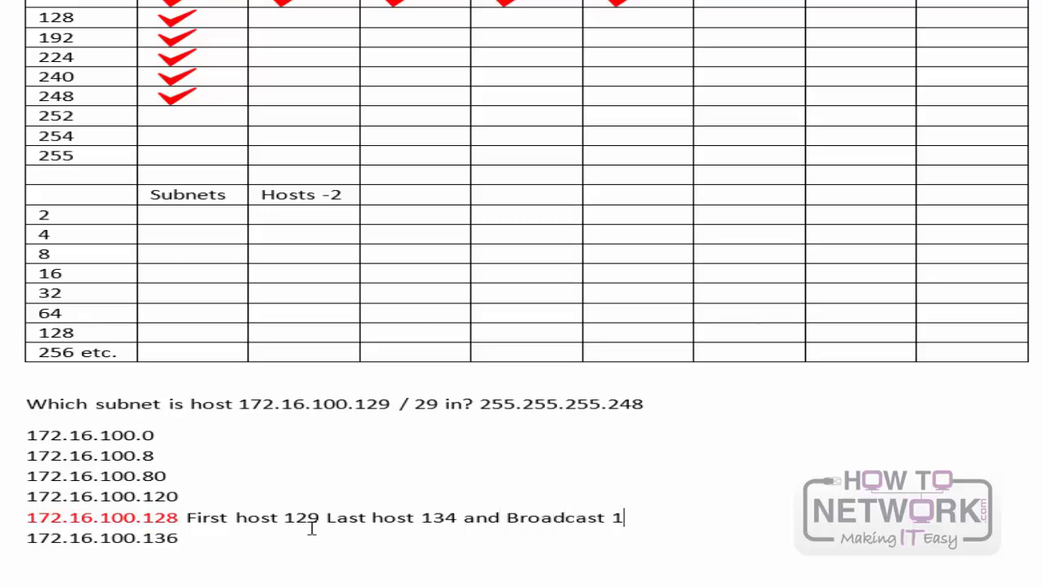
type("35")
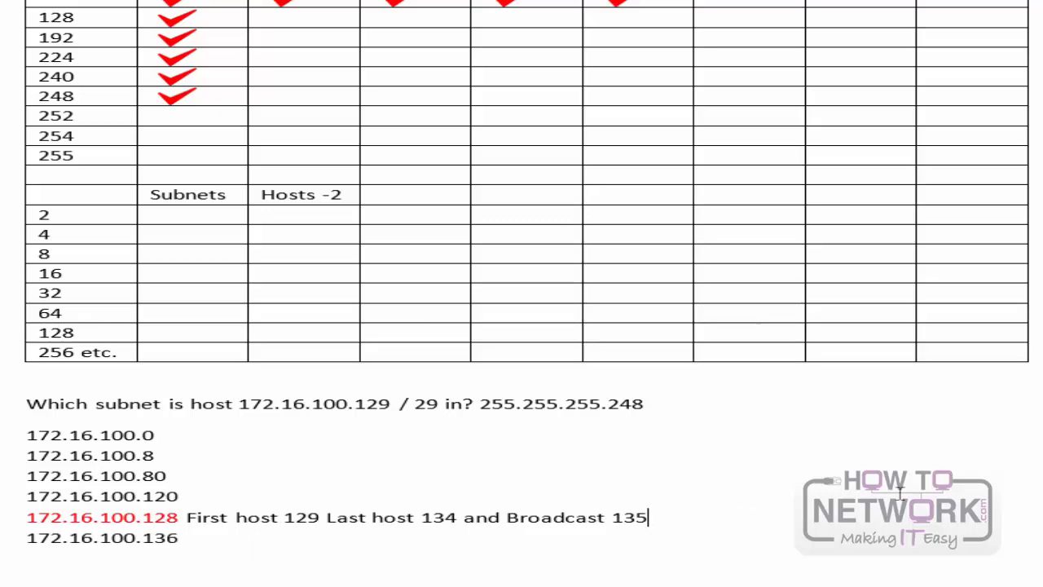